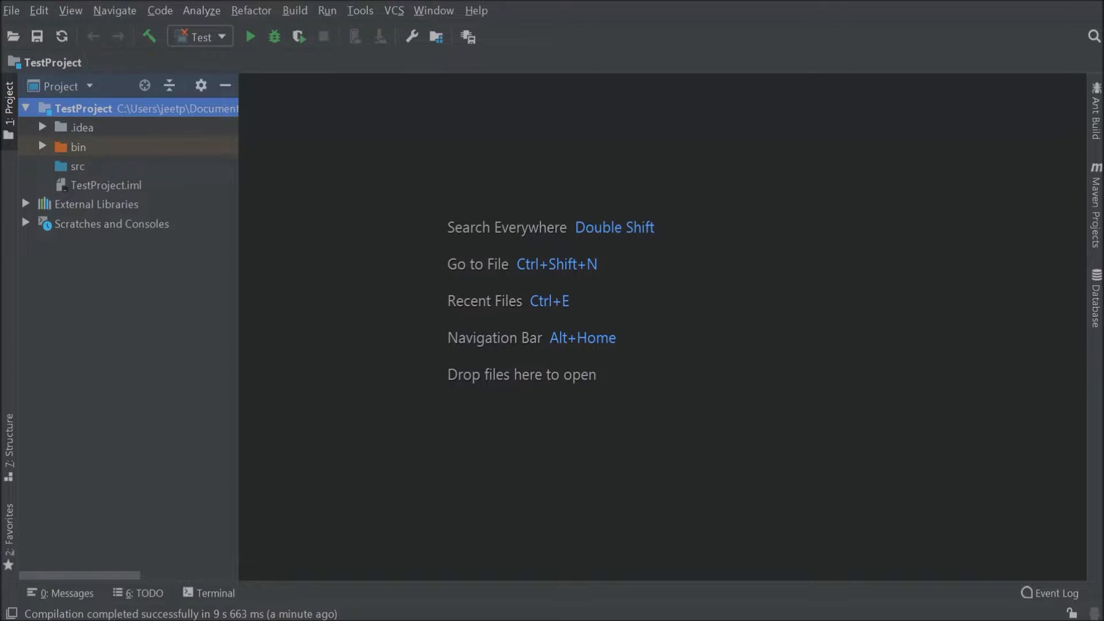
# Step: Create a com.test package under src and select it for a new class
pyautogui.rightClick(77, 166)
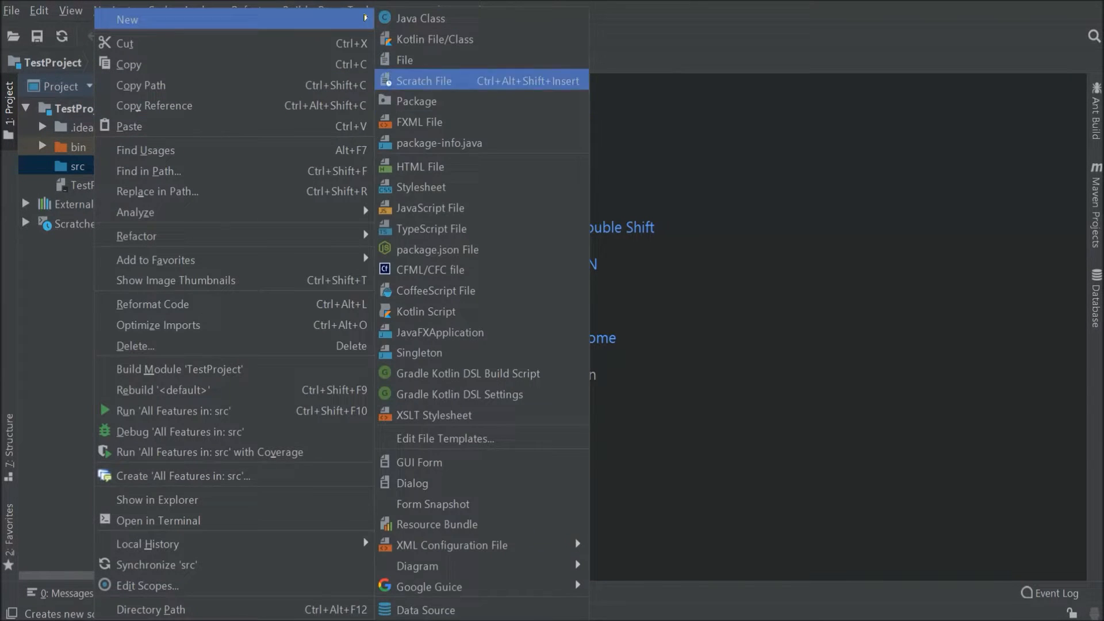
pyautogui.click(415, 101)
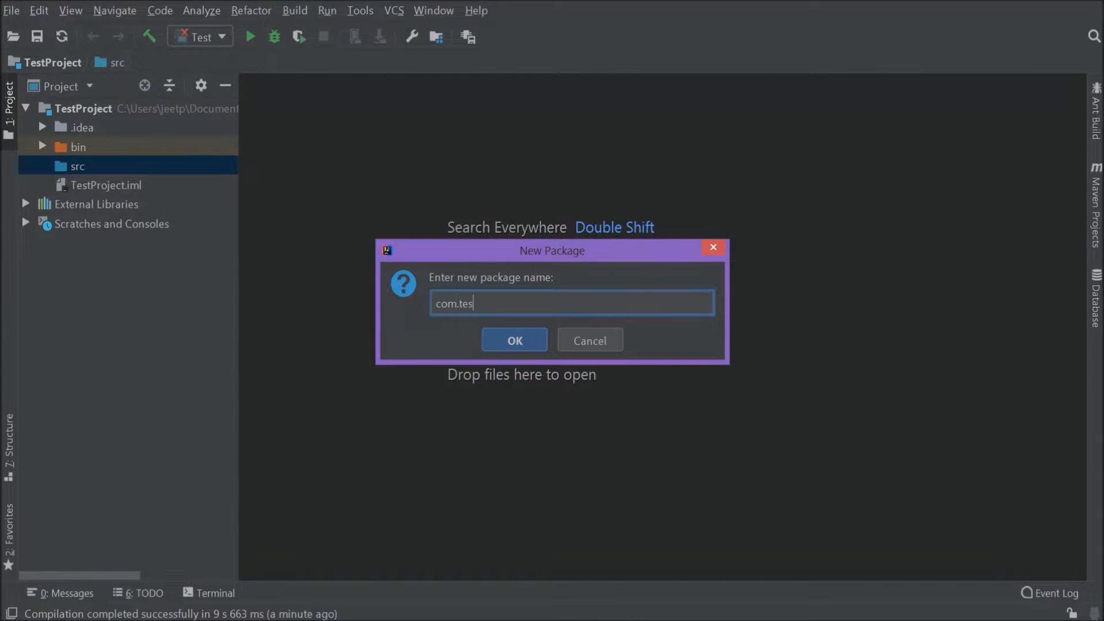
pyautogui.click(514, 340)
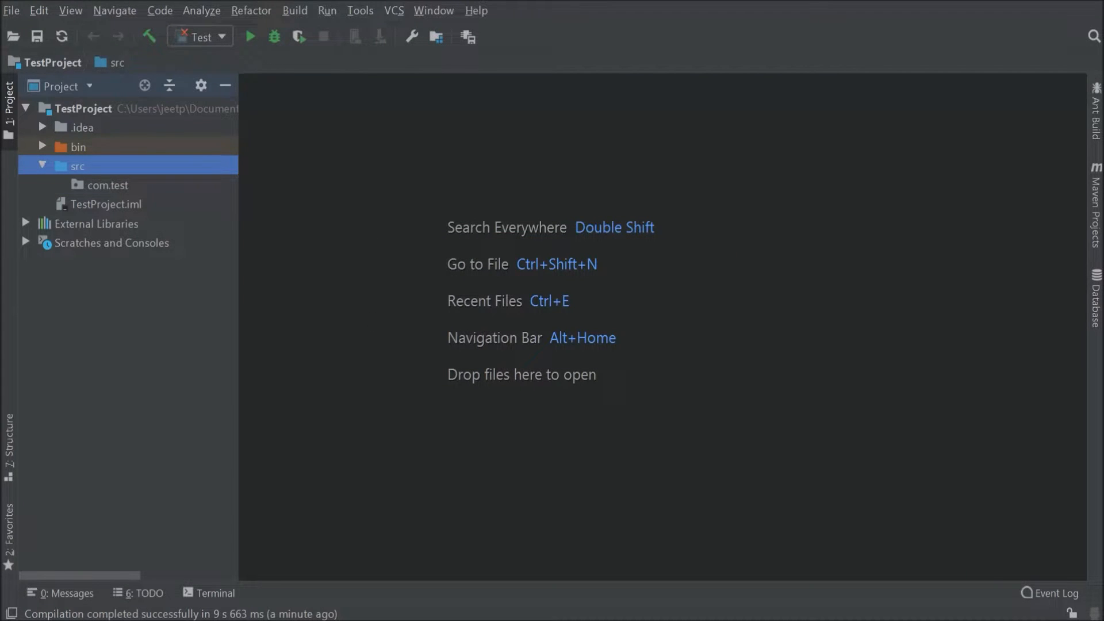
pyautogui.click(108, 185)
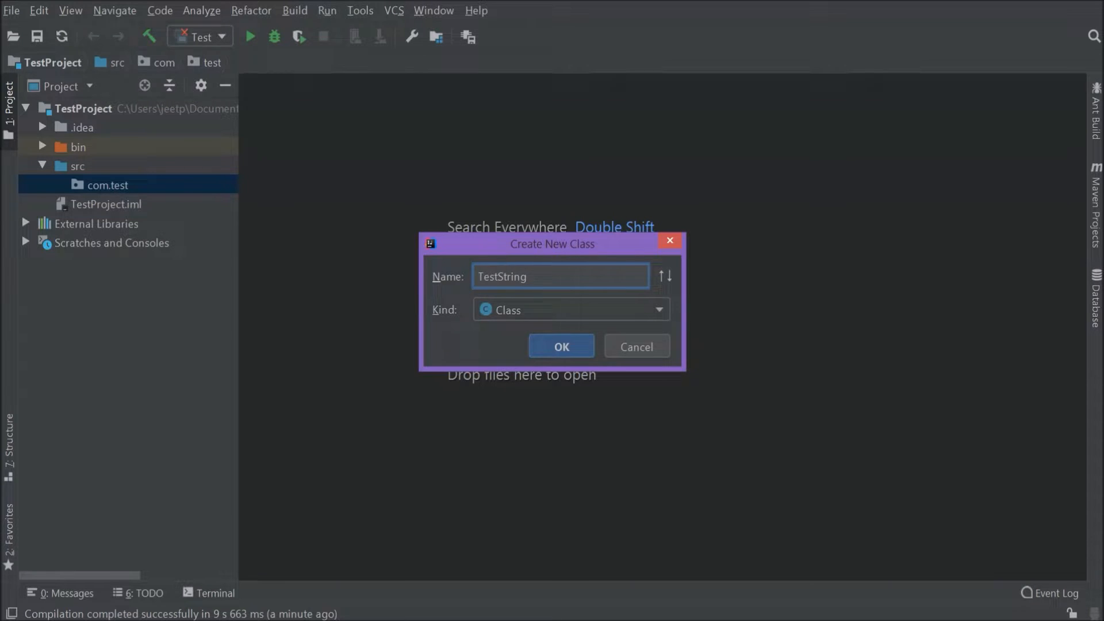
# Step: Create class TestString with a main printing Hello World, run it, and hide the Run panel
pyautogui.click(561, 346)
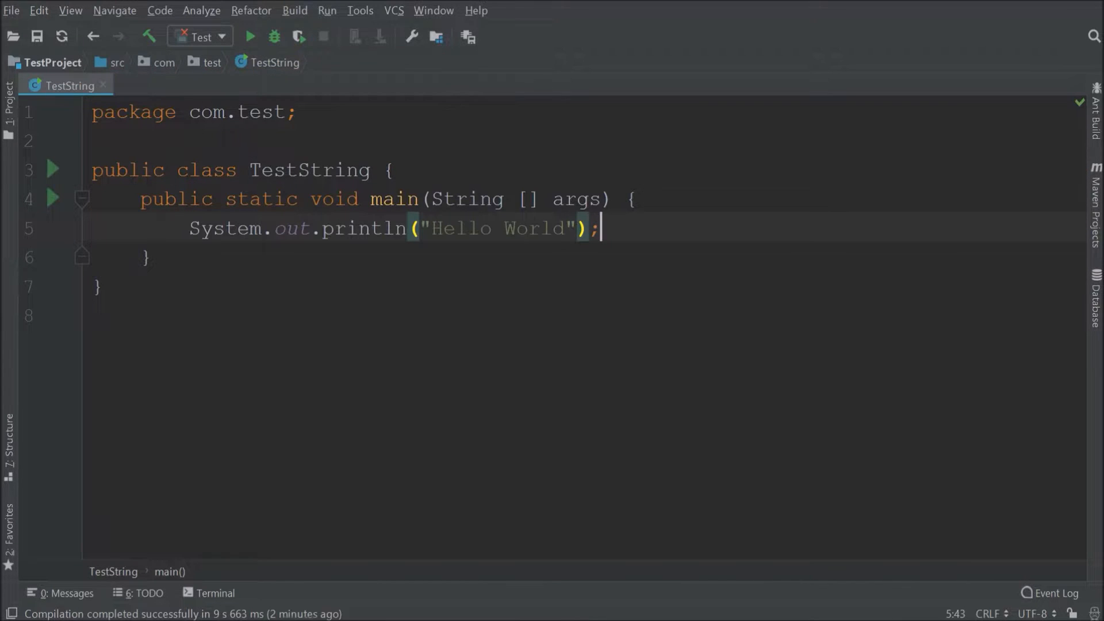
pyautogui.click(53, 197)
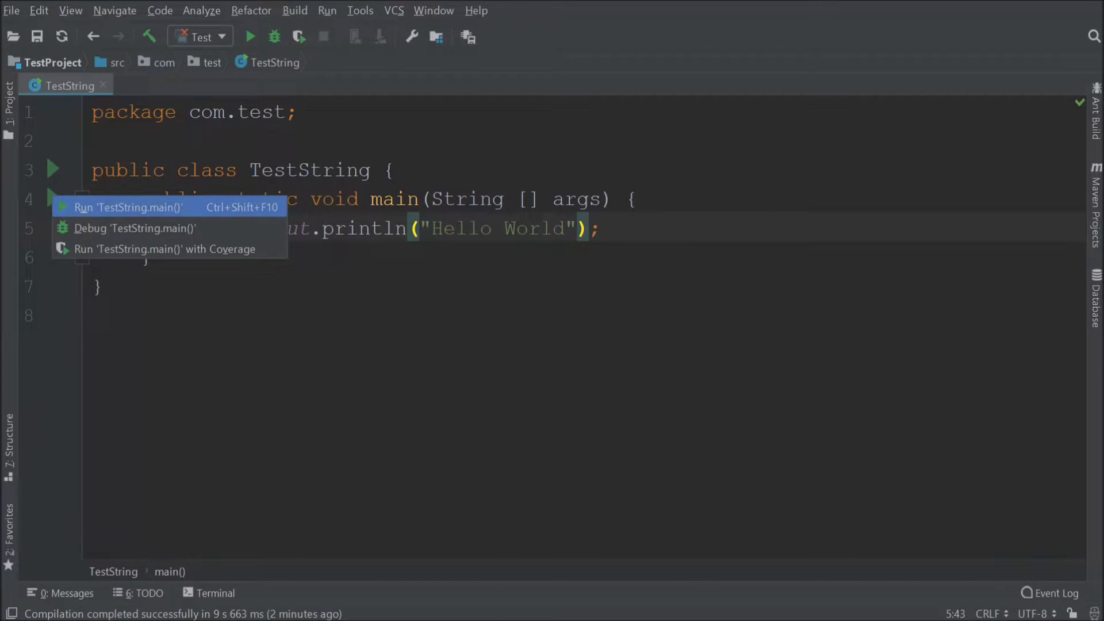
pyautogui.click(126, 207)
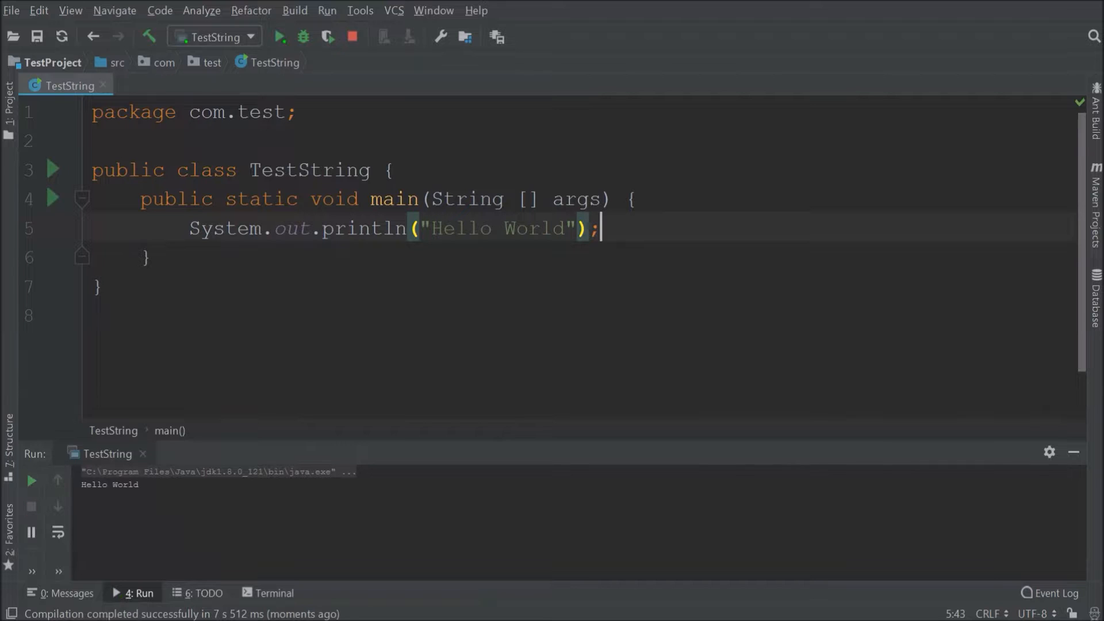
pyautogui.doubleClick(109, 495)
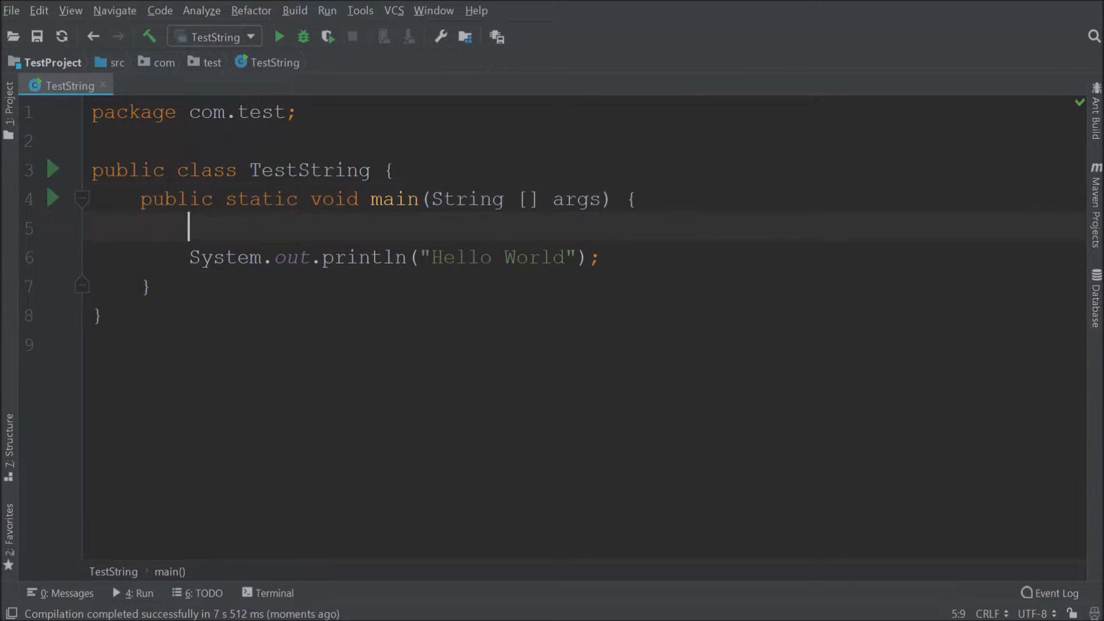
# Step: Add comments for input 1234Almighty5678Java910123 and output AlmightyJava, then begin declaring String input
pyautogui.write('//Input -')
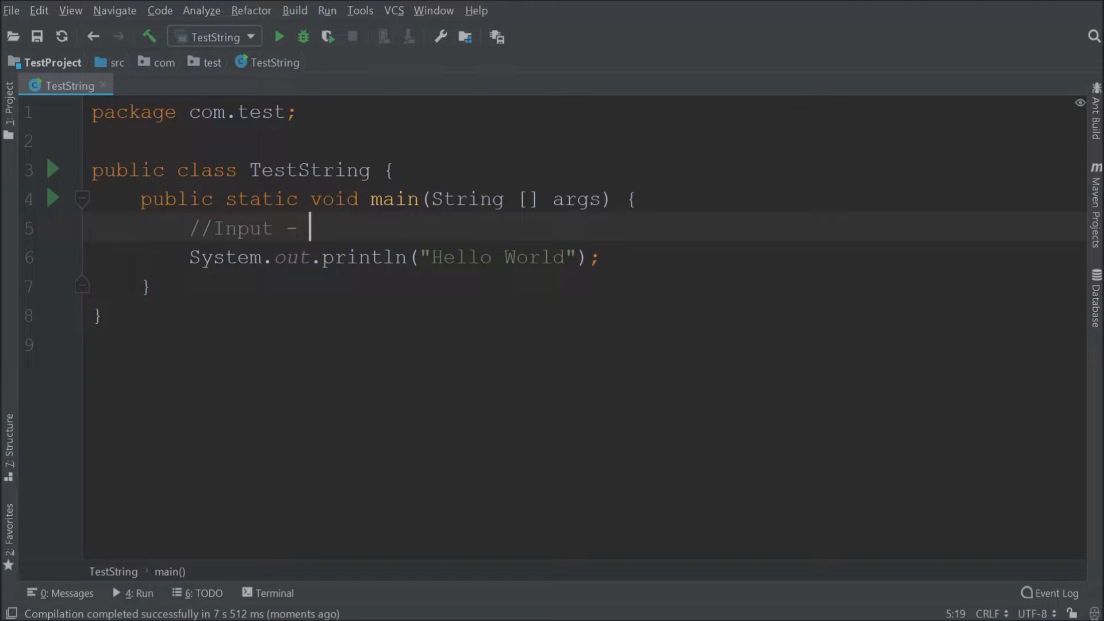
pyautogui.write('1234Almighty')
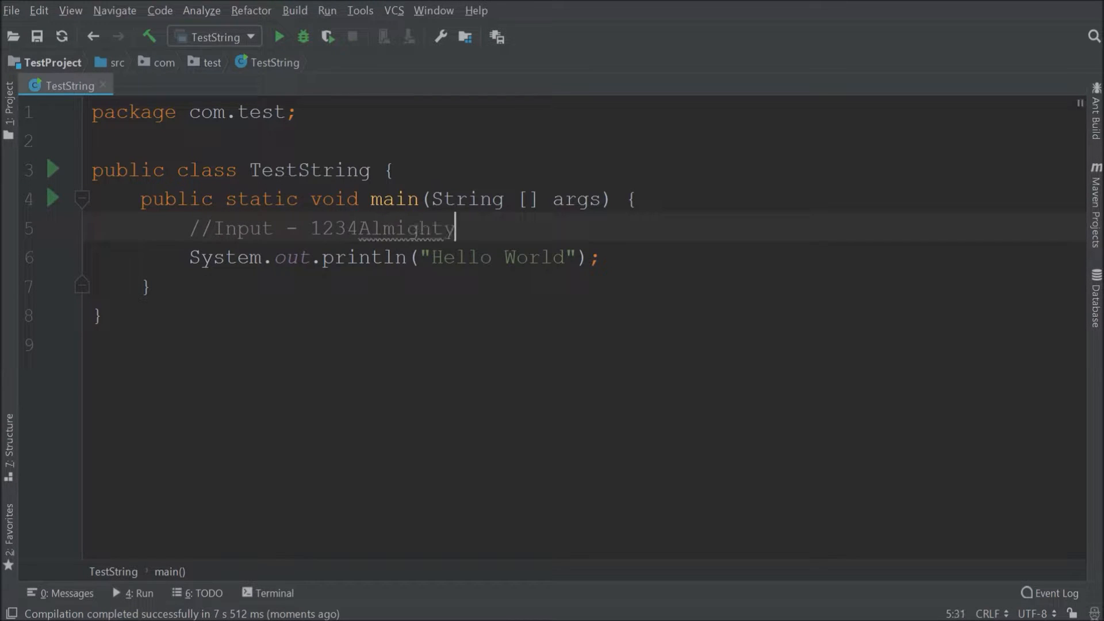
pyautogui.write('5678Jav')
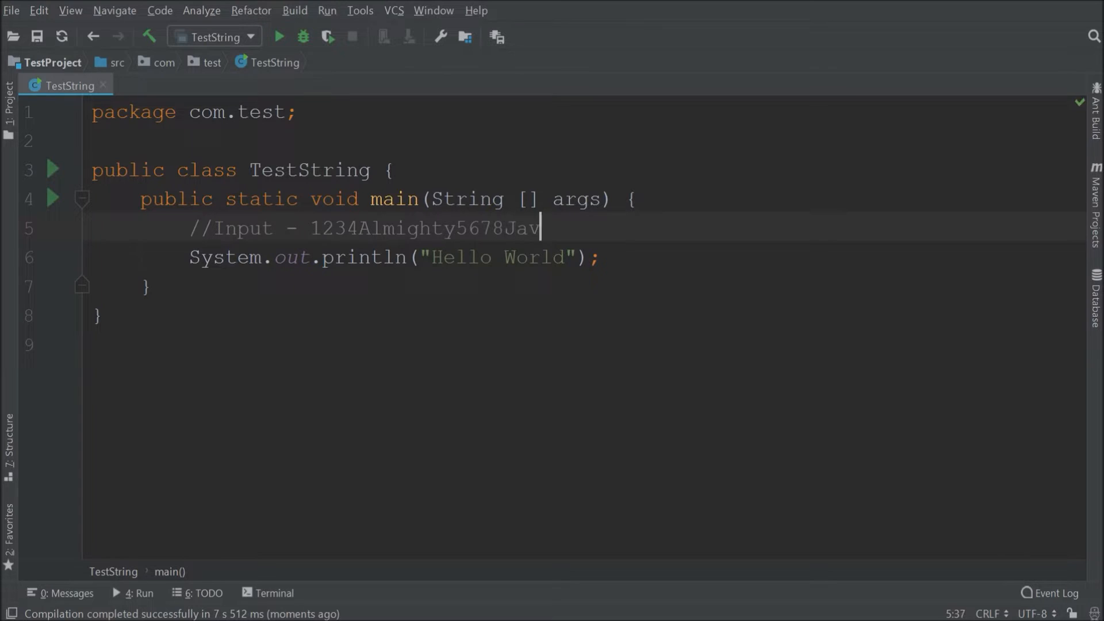
pyautogui.write('a91')
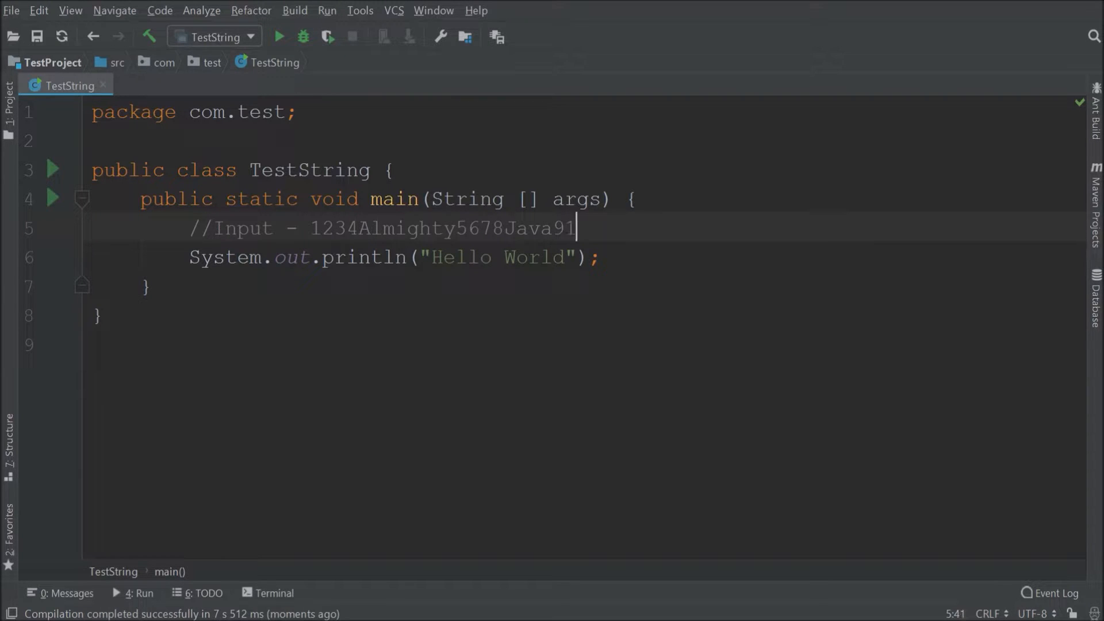
pyautogui.write('0123;')
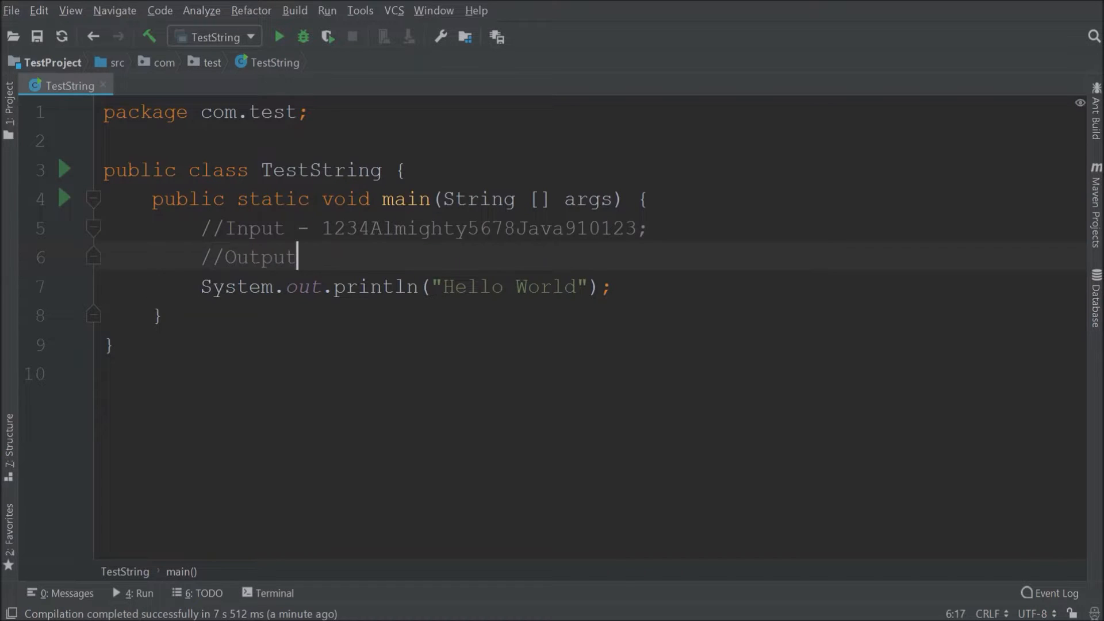
pyautogui.write('- AlmightyJava')
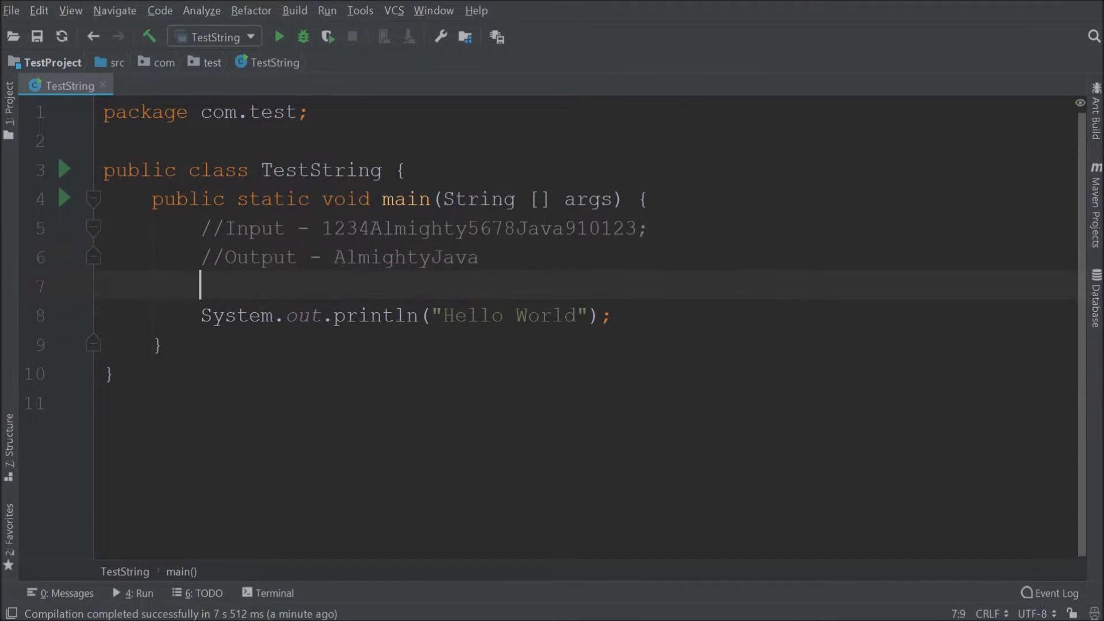
pyautogui.write('String input =')
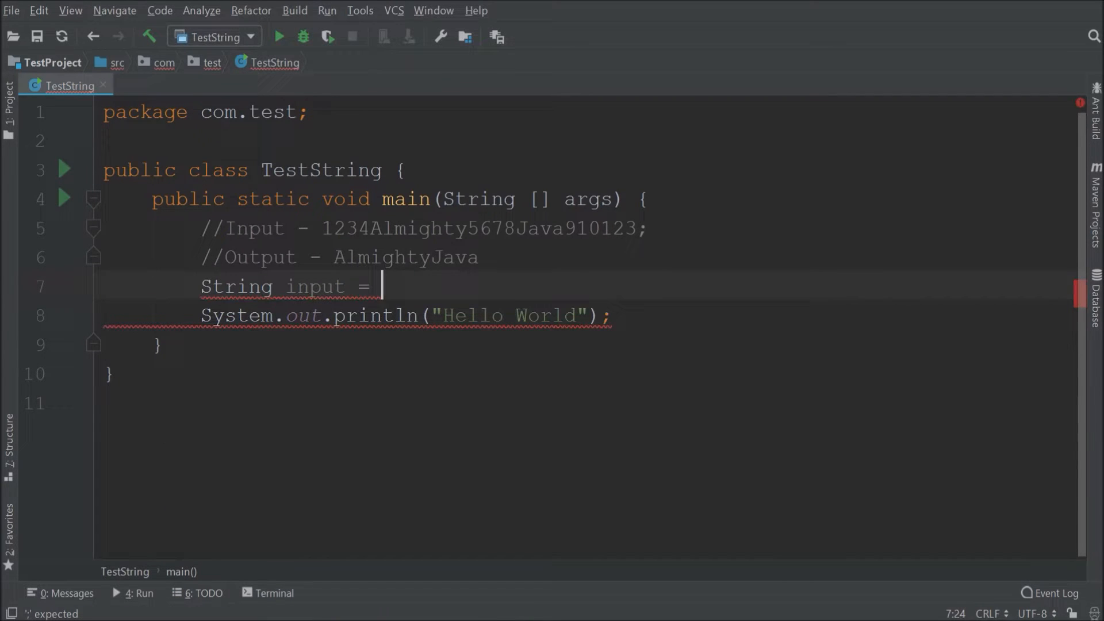
# Step: Assign input "1234Almighty5678Java910123" and print input instead of Hello World, twice
pyautogui.write('"";')
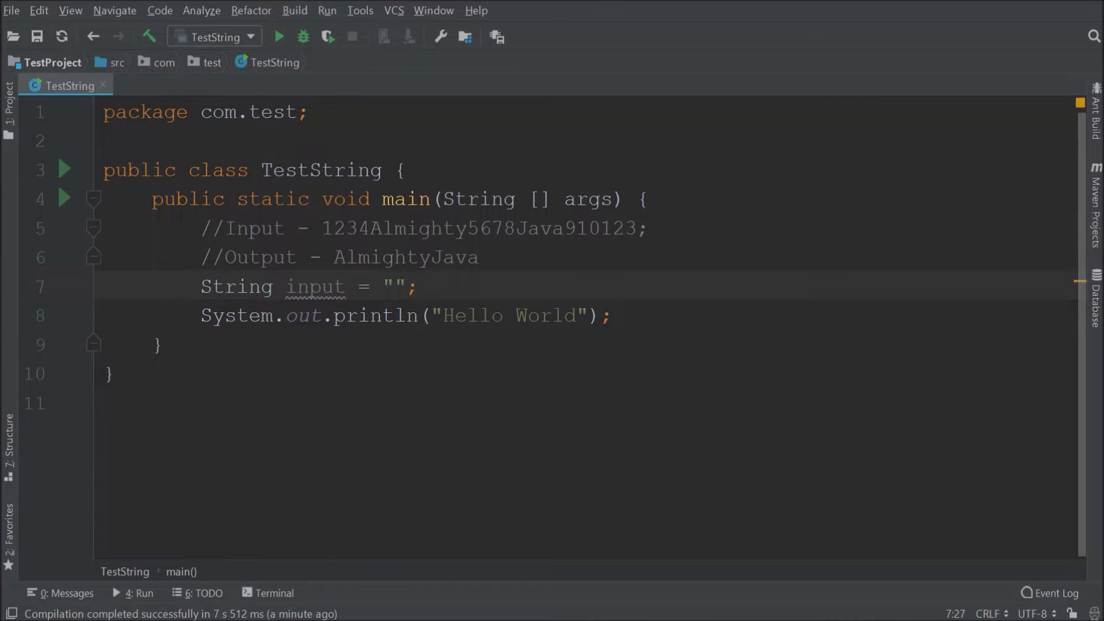
pyautogui.write('1234Almighty5678Java910123')
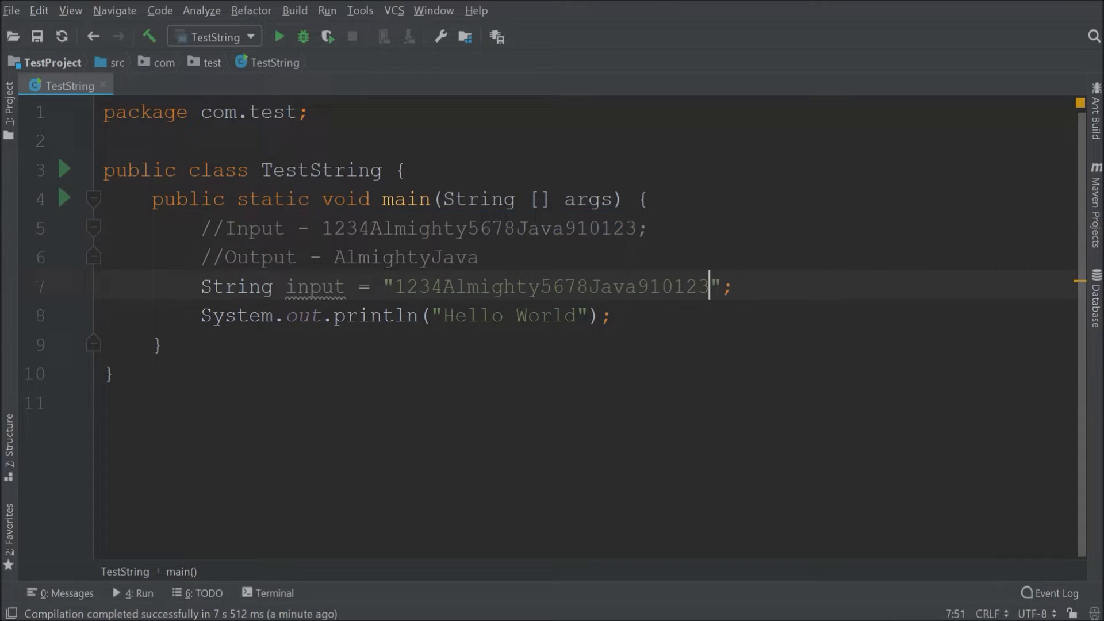
pyautogui.doubleClick(507, 315)
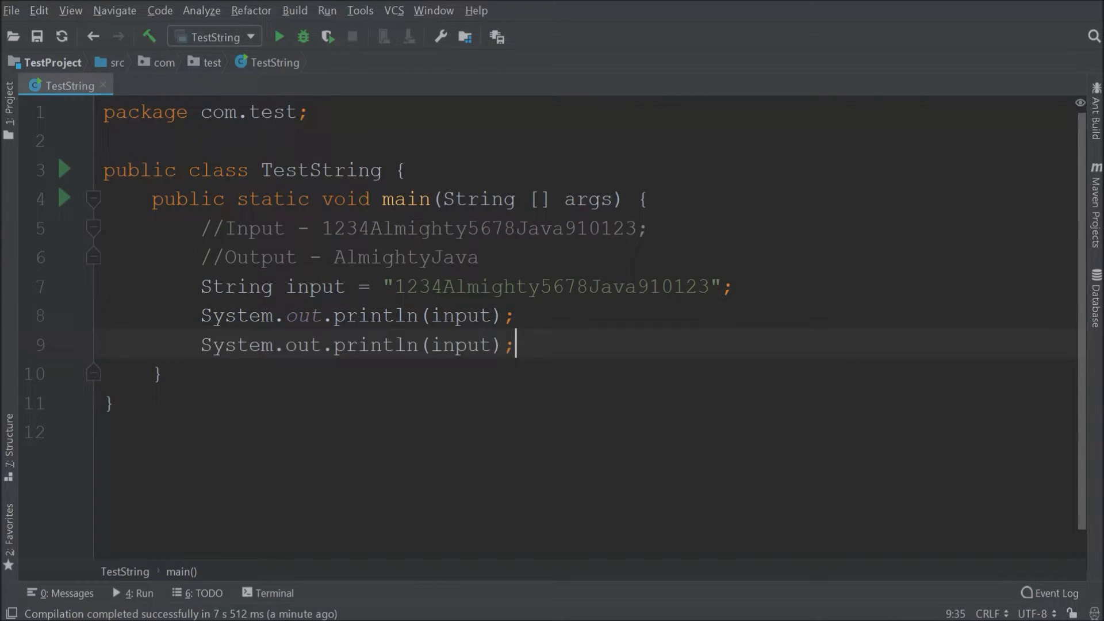
pyautogui.write('.')
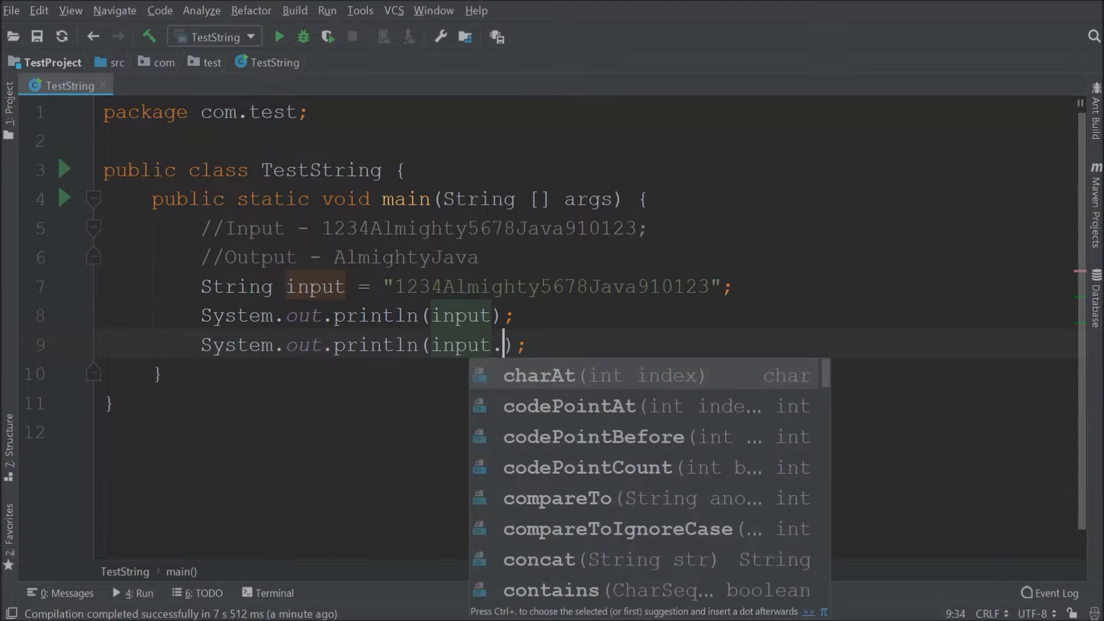
# Step: Make the second println print input.replaceAll("[0-9]", "") and run the program
pyautogui.write('rep')
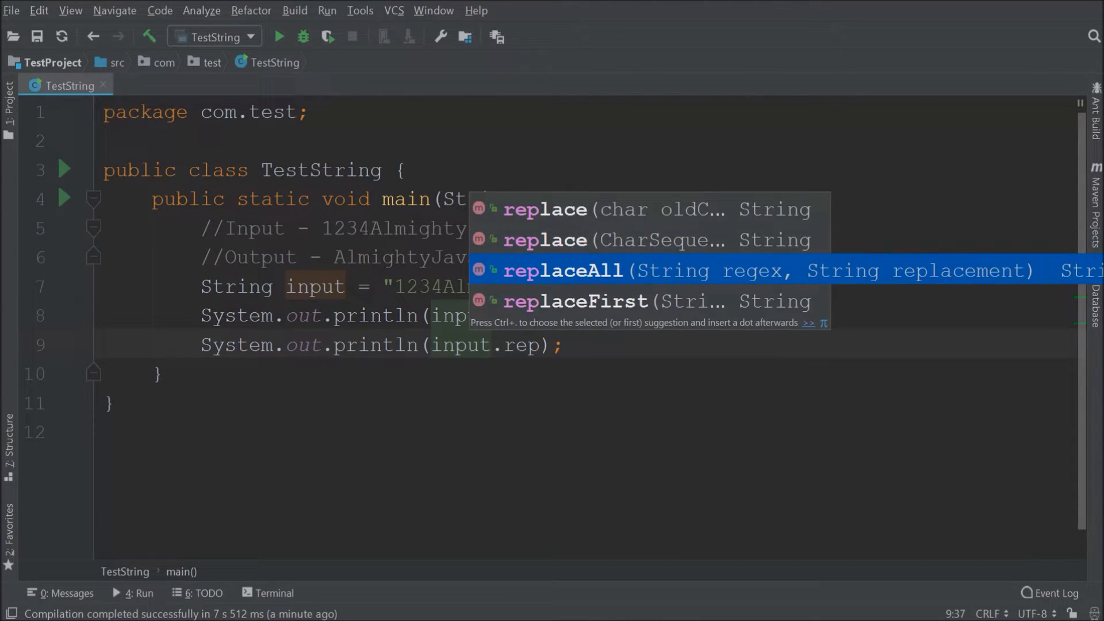
pyautogui.click(563, 270)
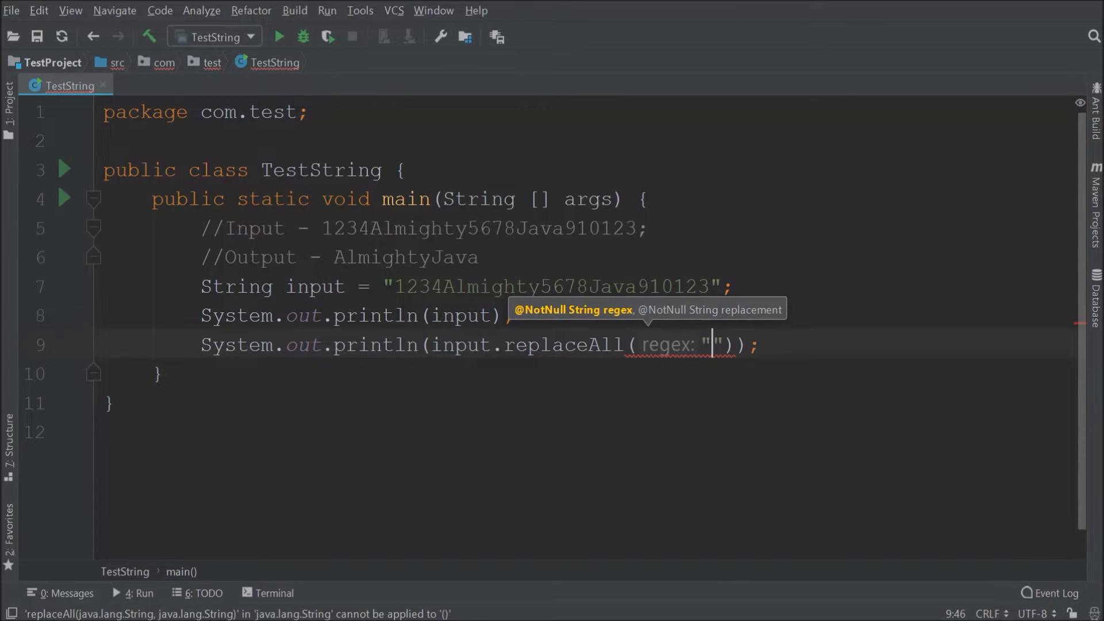
pyautogui.write('[0]')
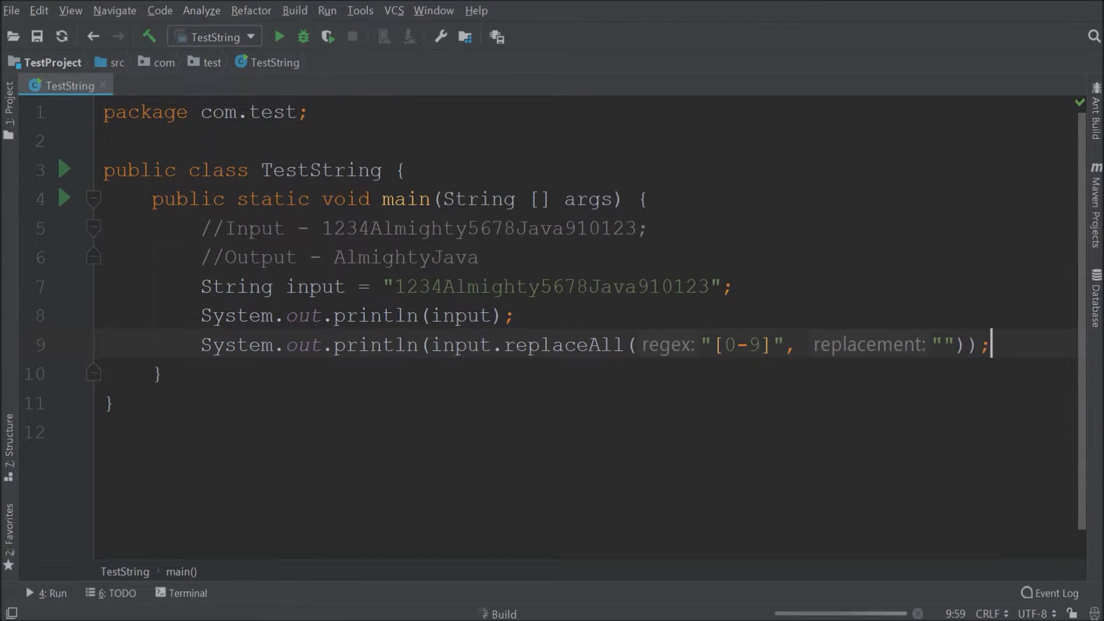
pyautogui.click(279, 35)
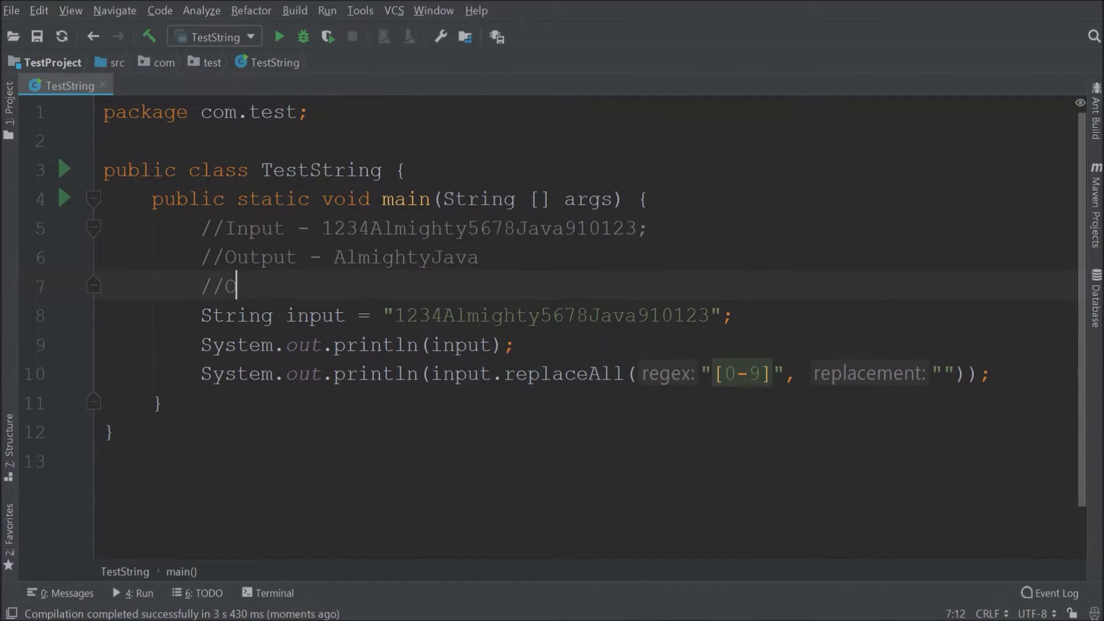
pyautogui.write('utput - 1234')
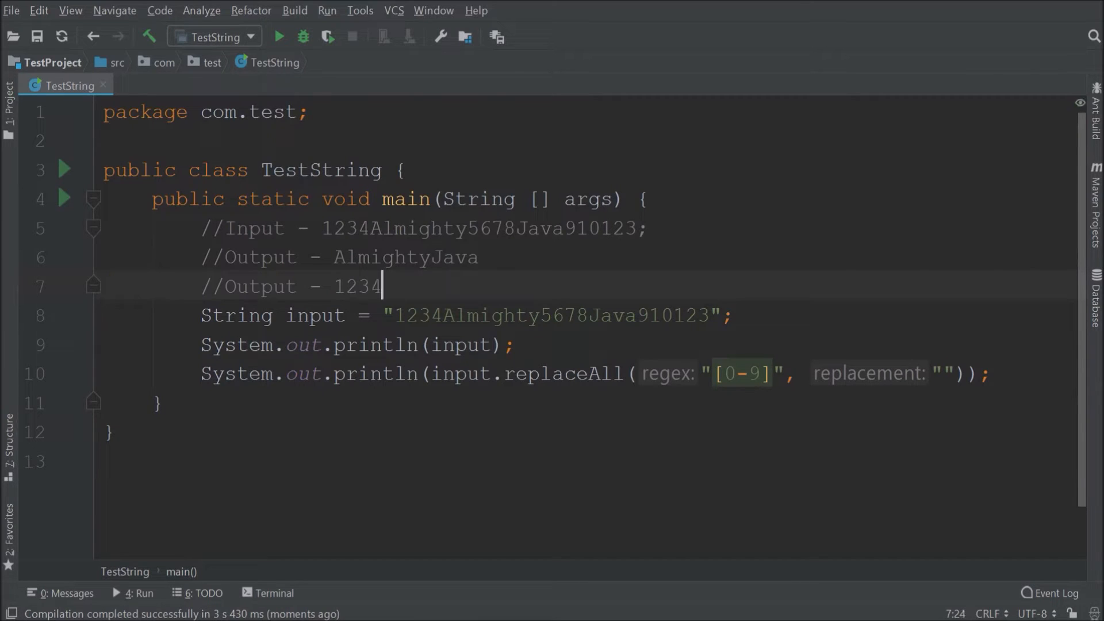
pyautogui.write('5678910123')
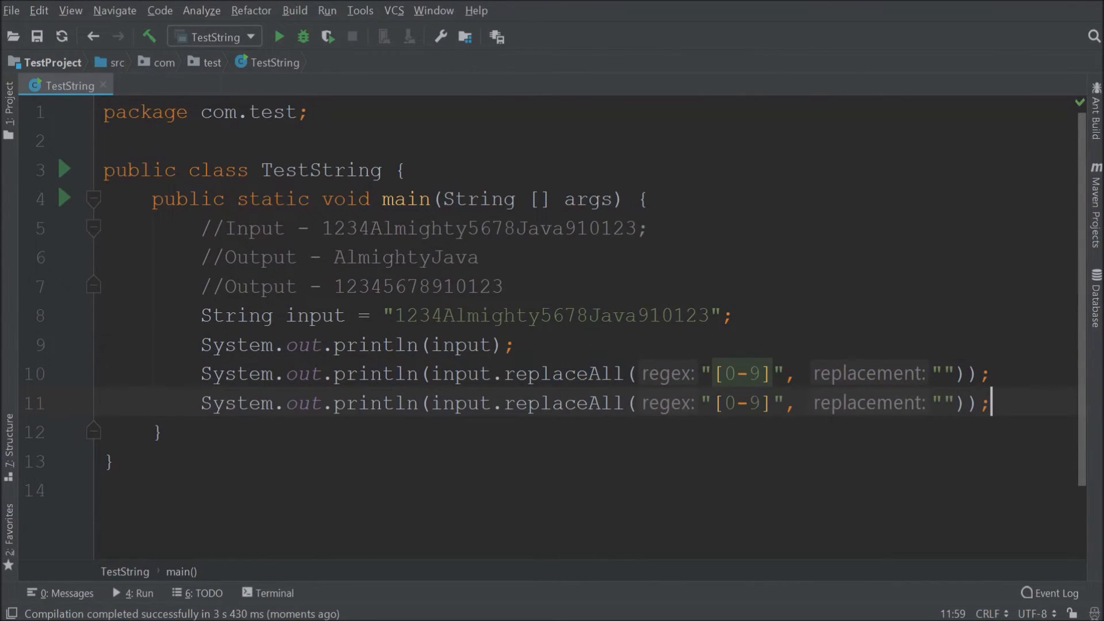
# Step: Change the third println's pattern to "[^0-9]" and rerun the program
pyautogui.click(718, 402)
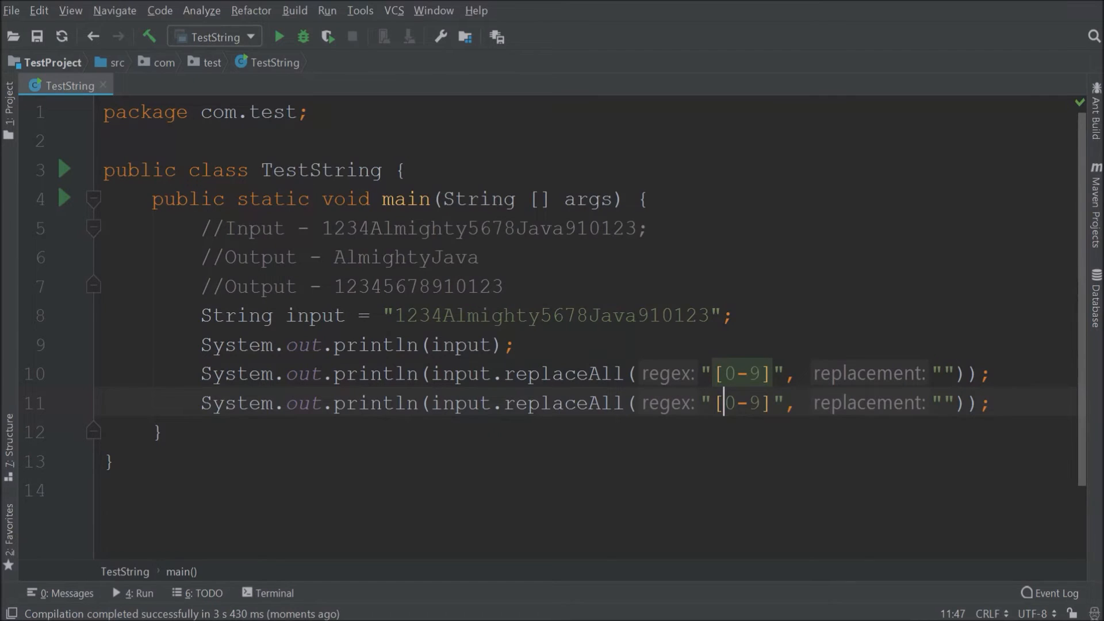
pyautogui.write('^')
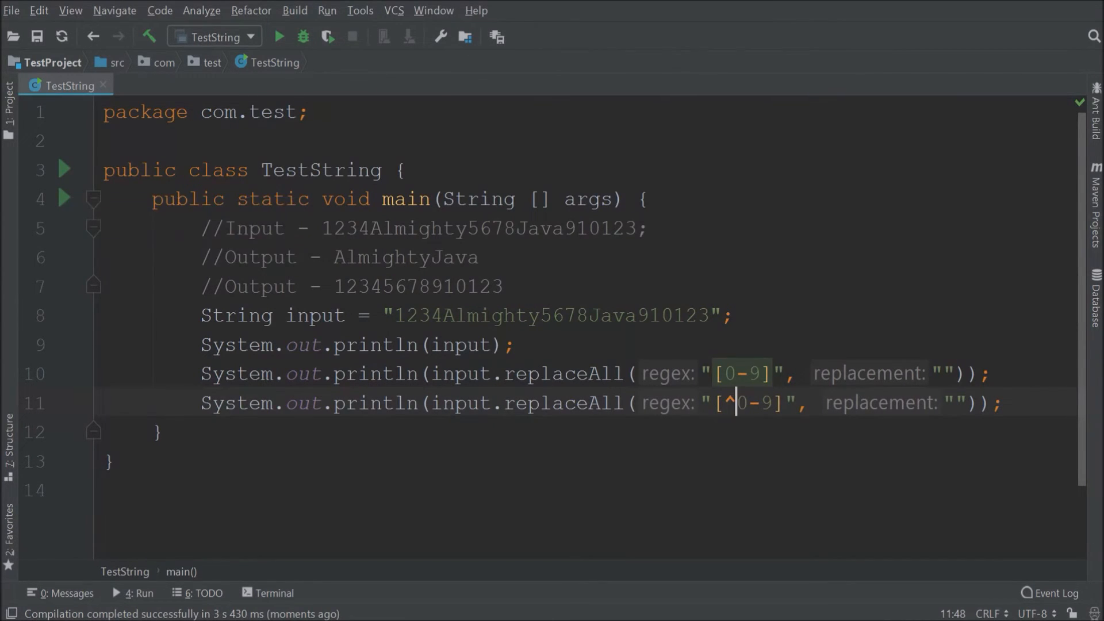
pyautogui.click(279, 35)
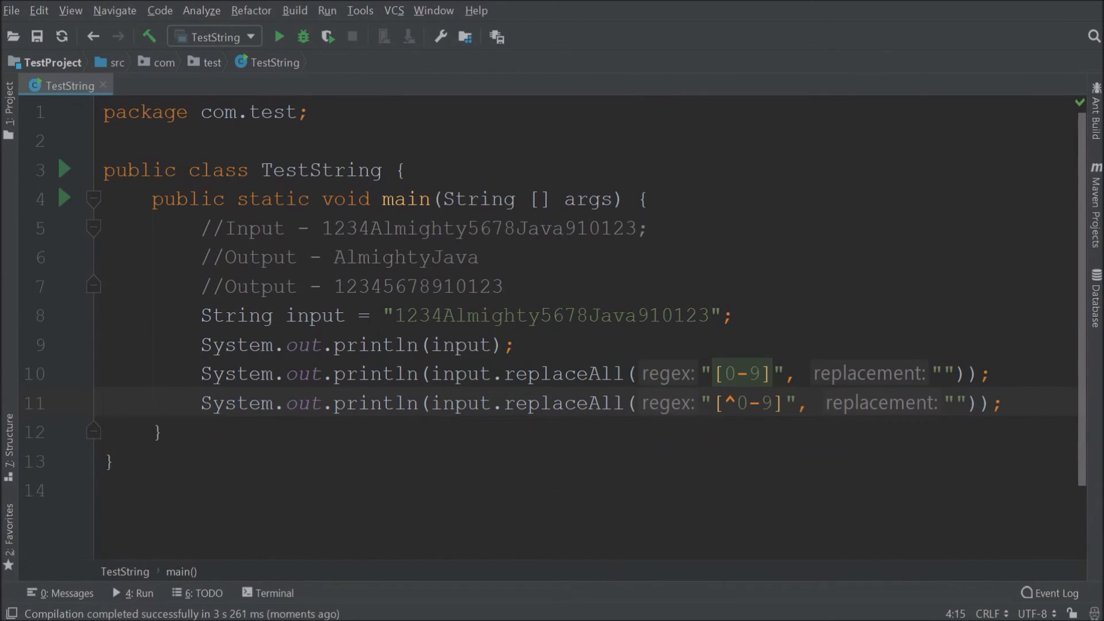
pyautogui.click(712, 401)
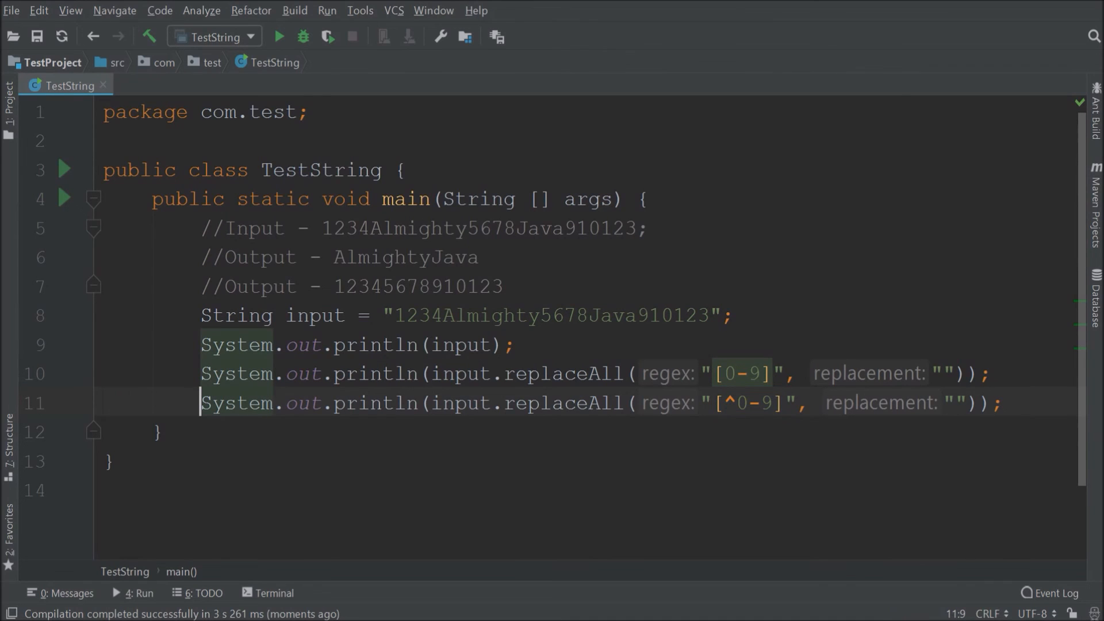
pyautogui.click(988, 373)
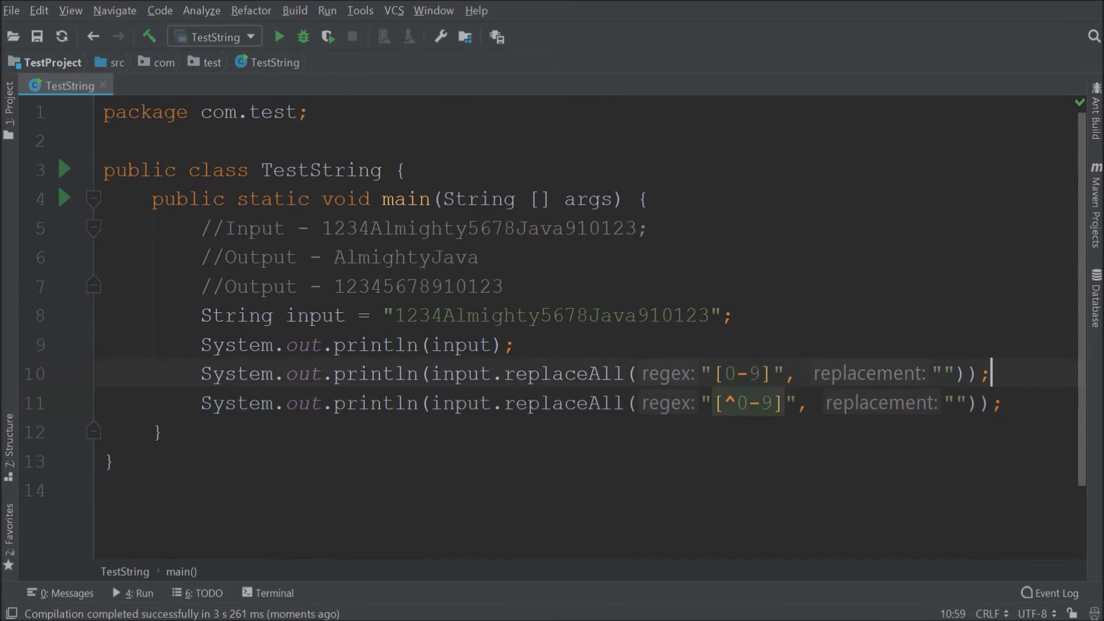